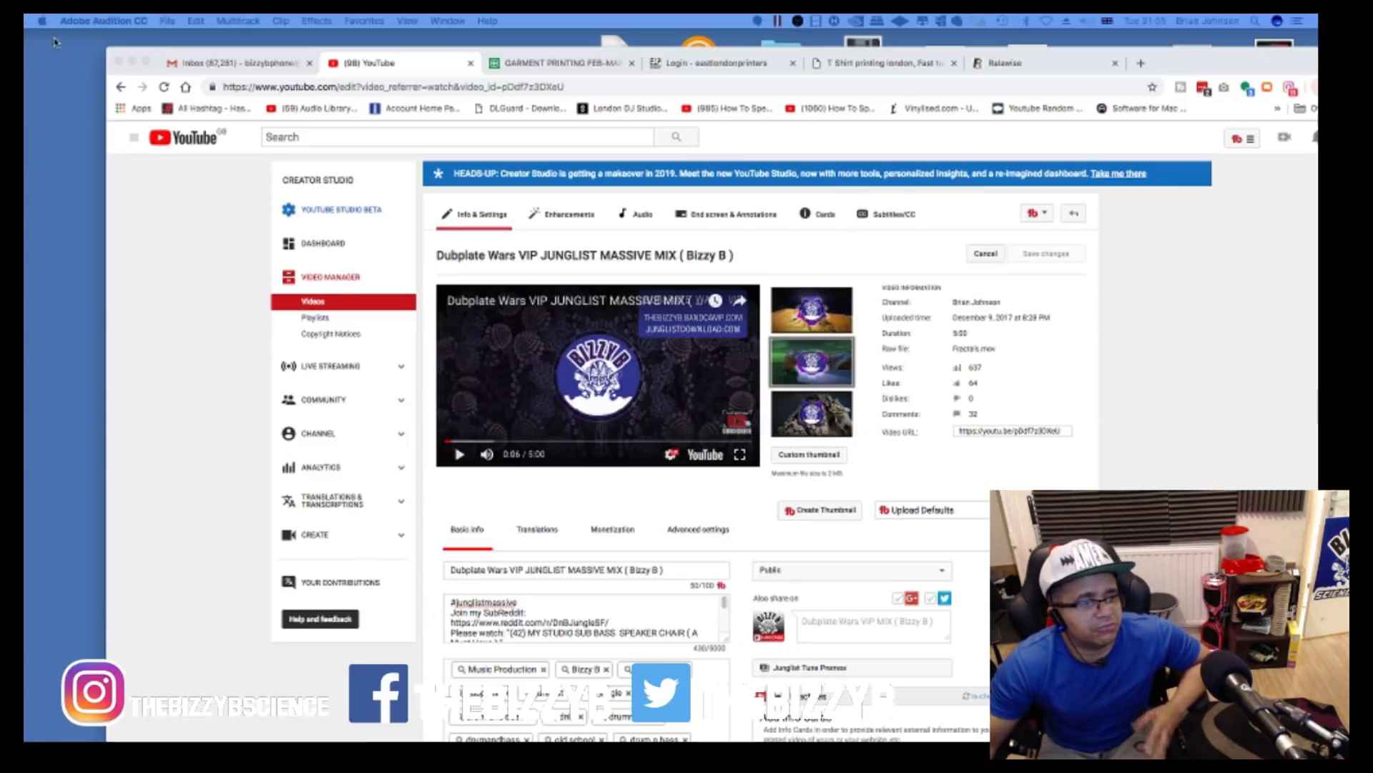
{"action": "mouse_move", "coordinate": [964, 147]}
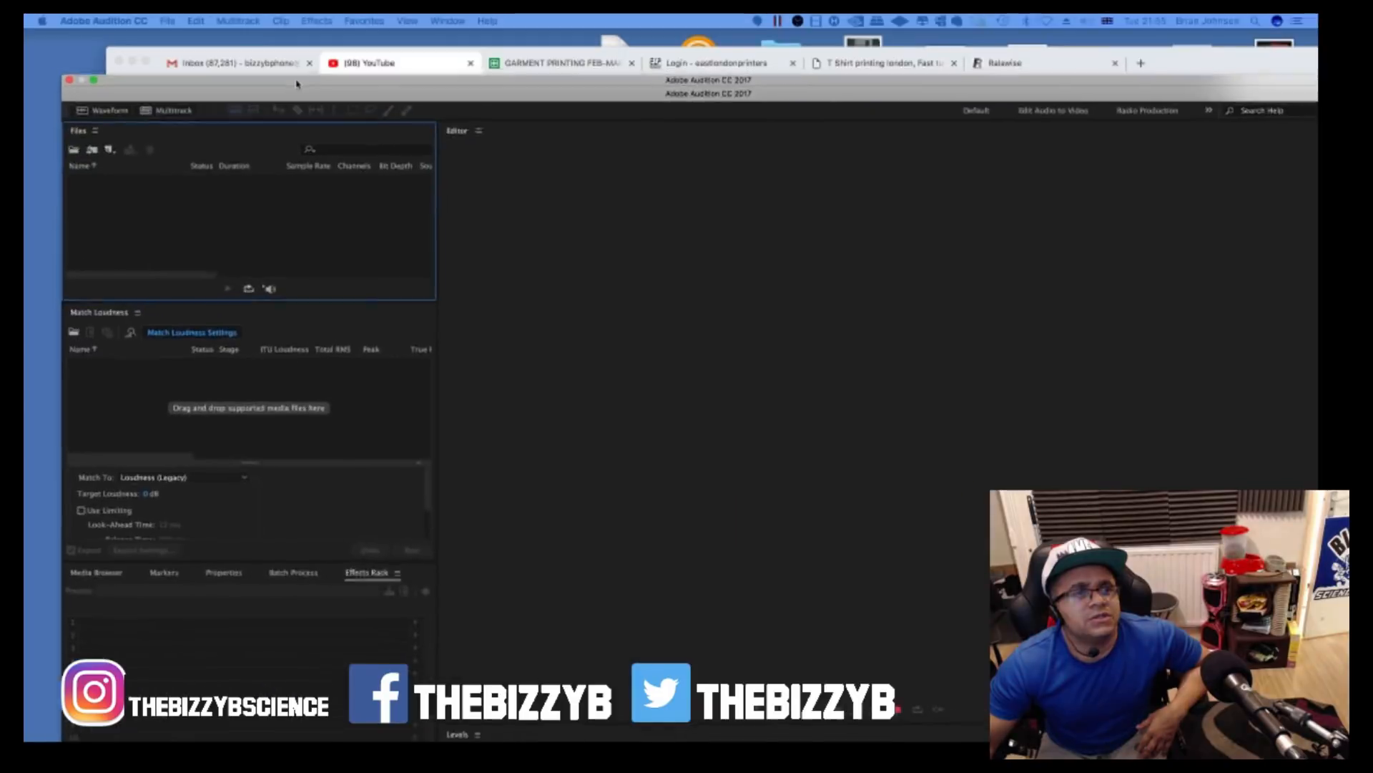
- Open the Dubplate Wars VIP Junglist Massive Mix watch page and start playback
{"action": "left_click", "coordinate": [377, 62]}
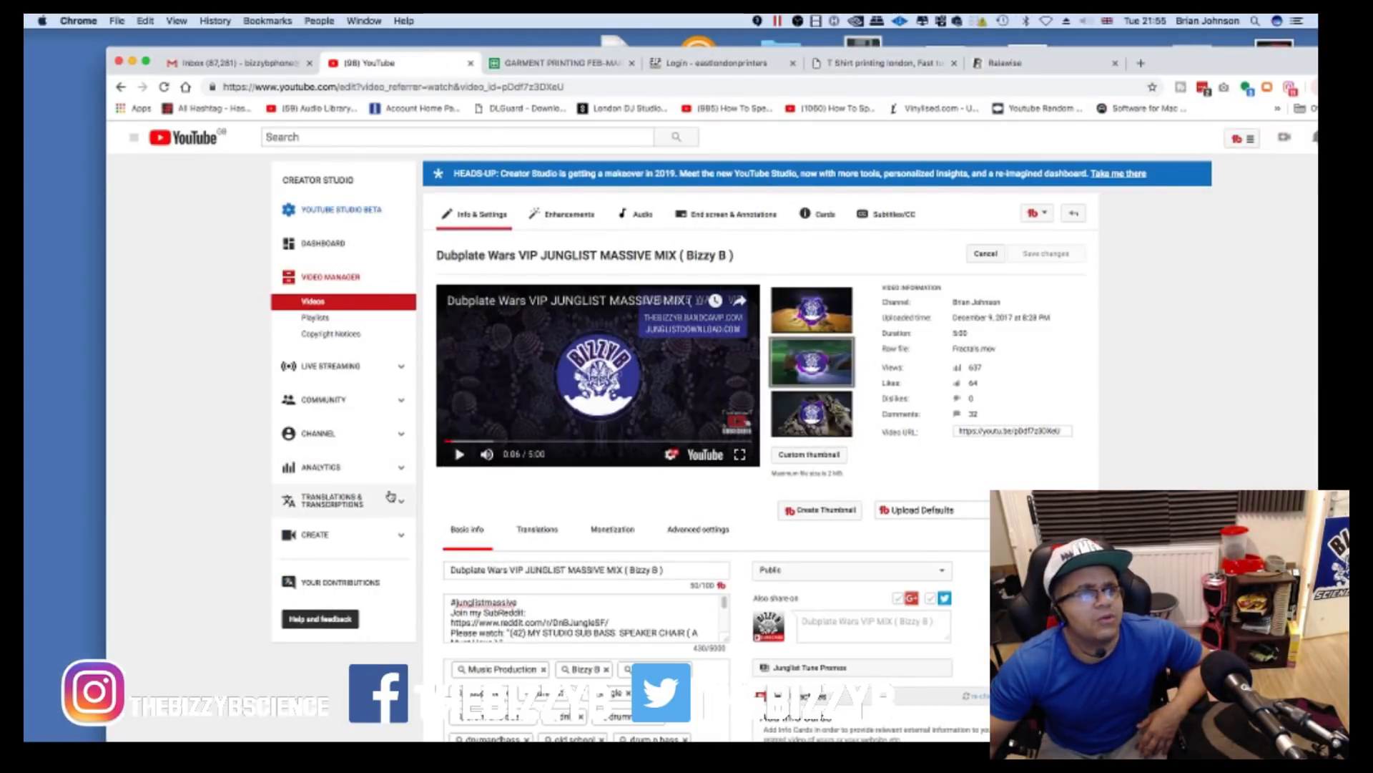
{"action": "left_click", "coordinate": [583, 255]}
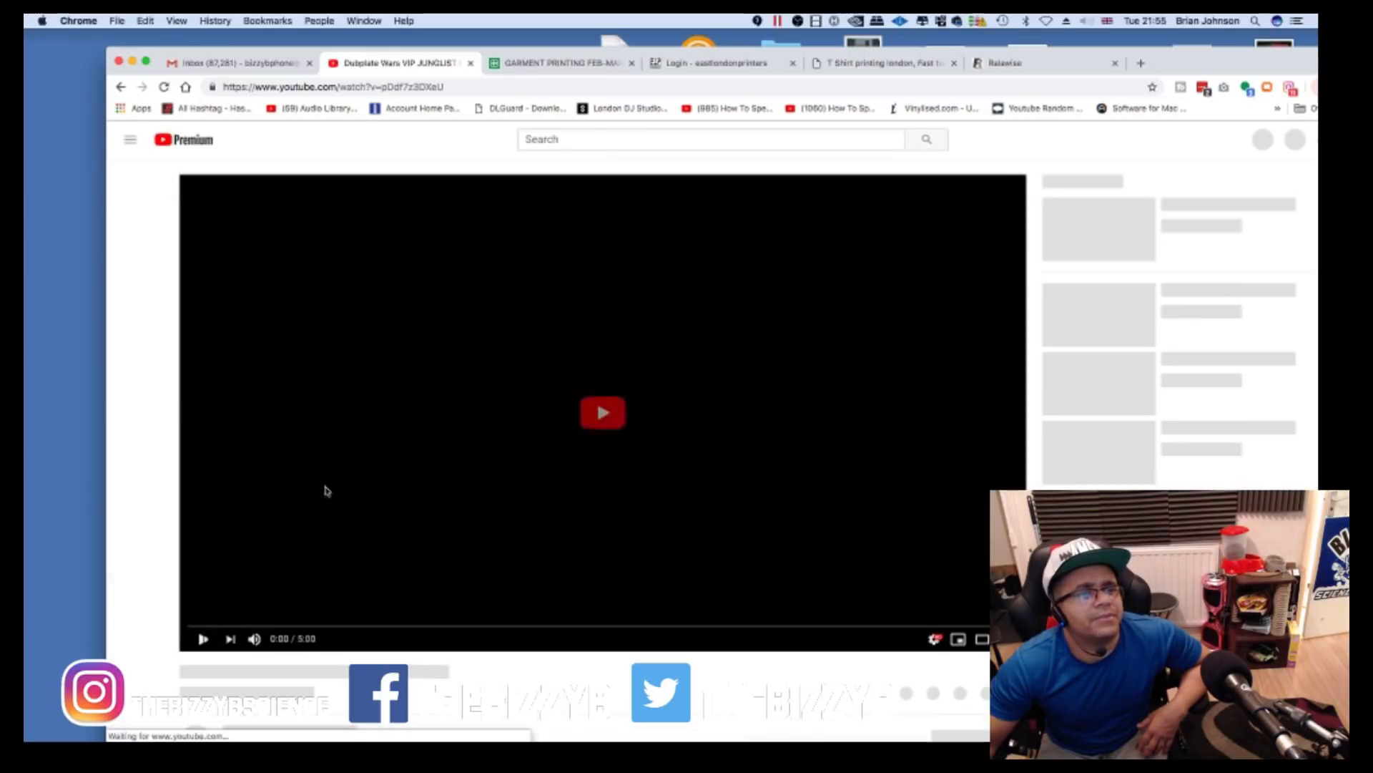
{"action": "left_click", "coordinate": [603, 412]}
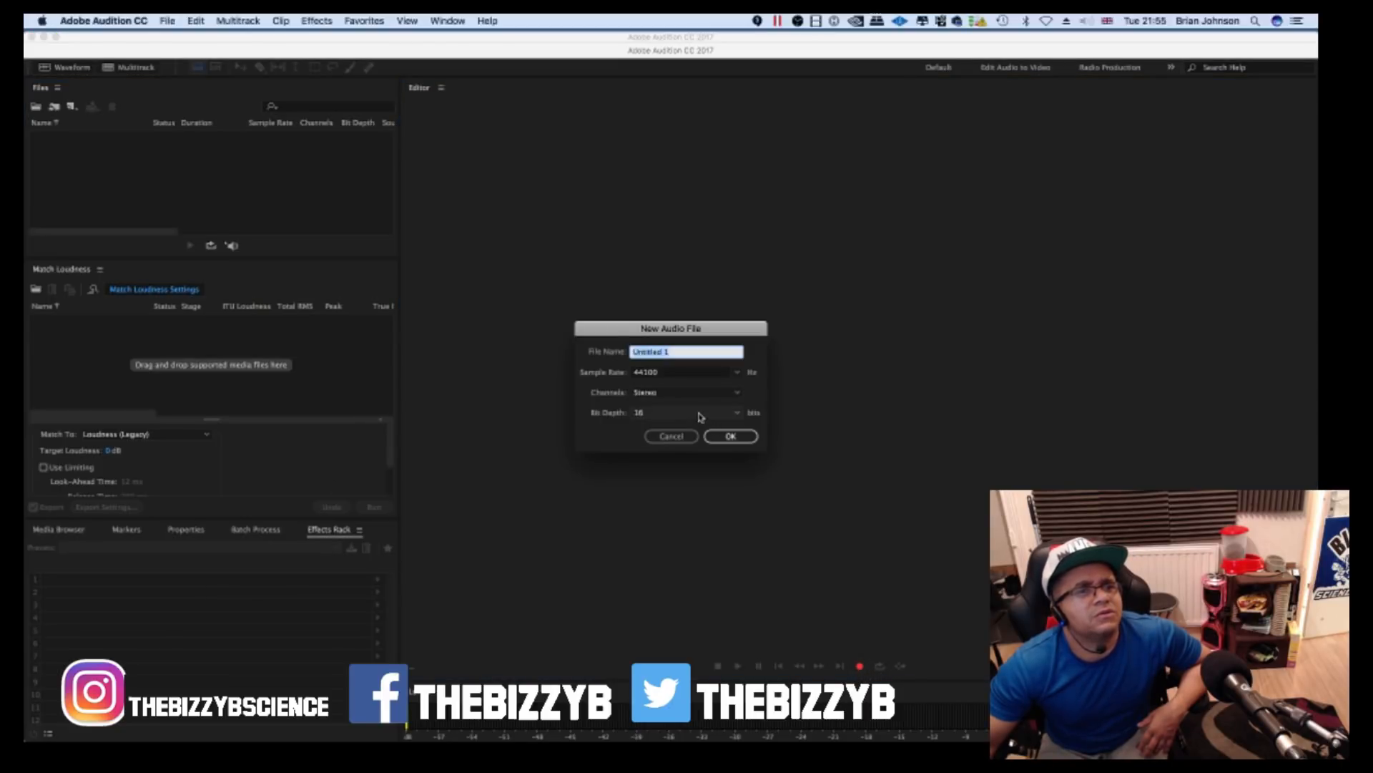
- Create Untitled 1 (44100 Hz, stereo, 16-bit) and show Audio Hardware preferences with Apollo devices
{"action": "left_click", "coordinate": [730, 437]}
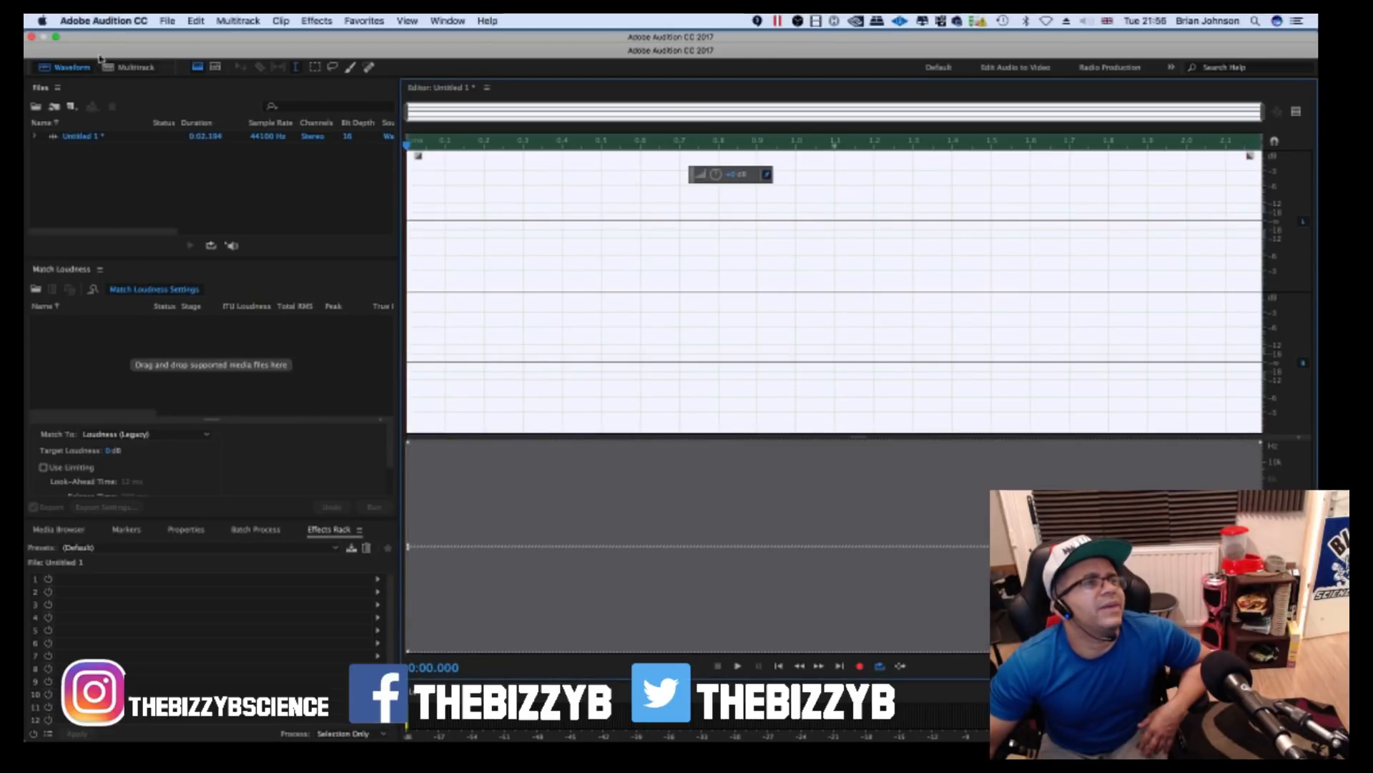
{"action": "left_click", "coordinate": [103, 20]}
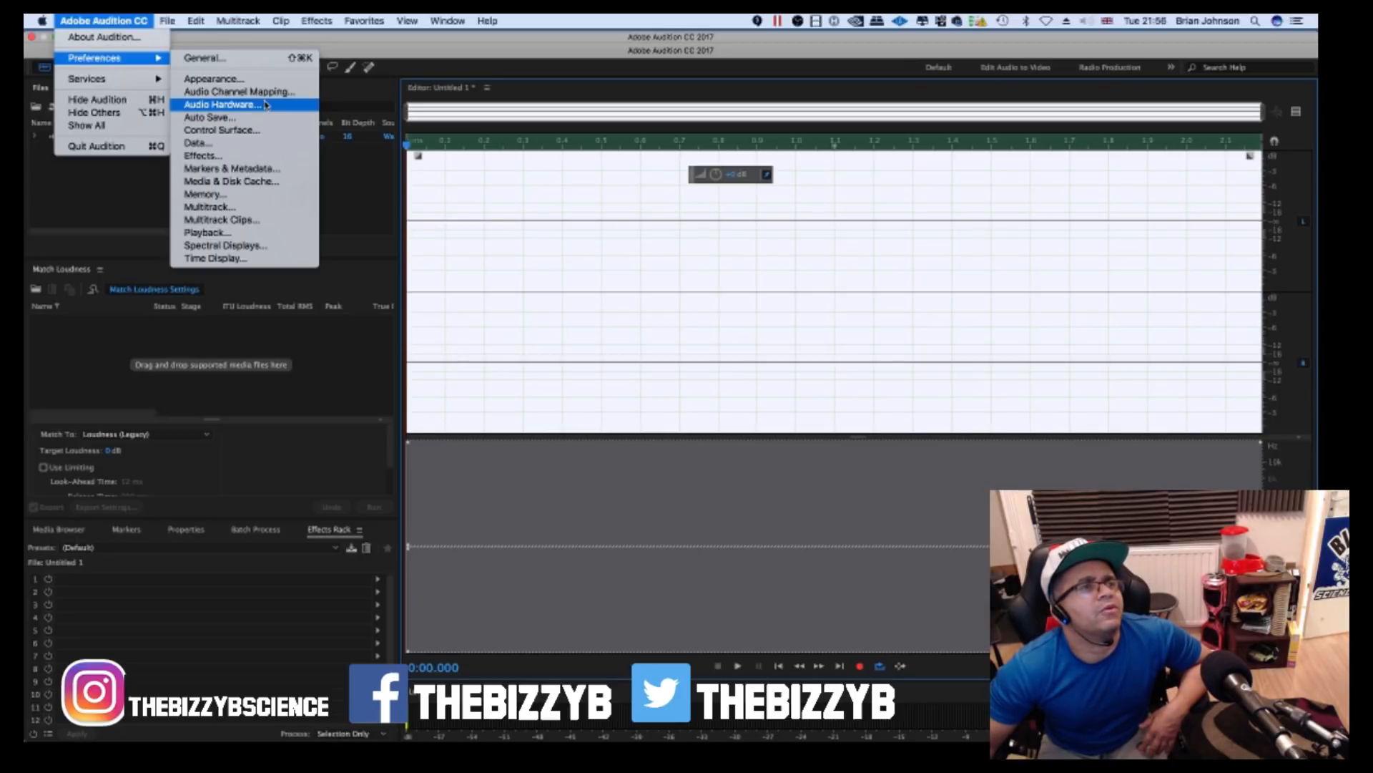
{"action": "left_click", "coordinate": [225, 105]}
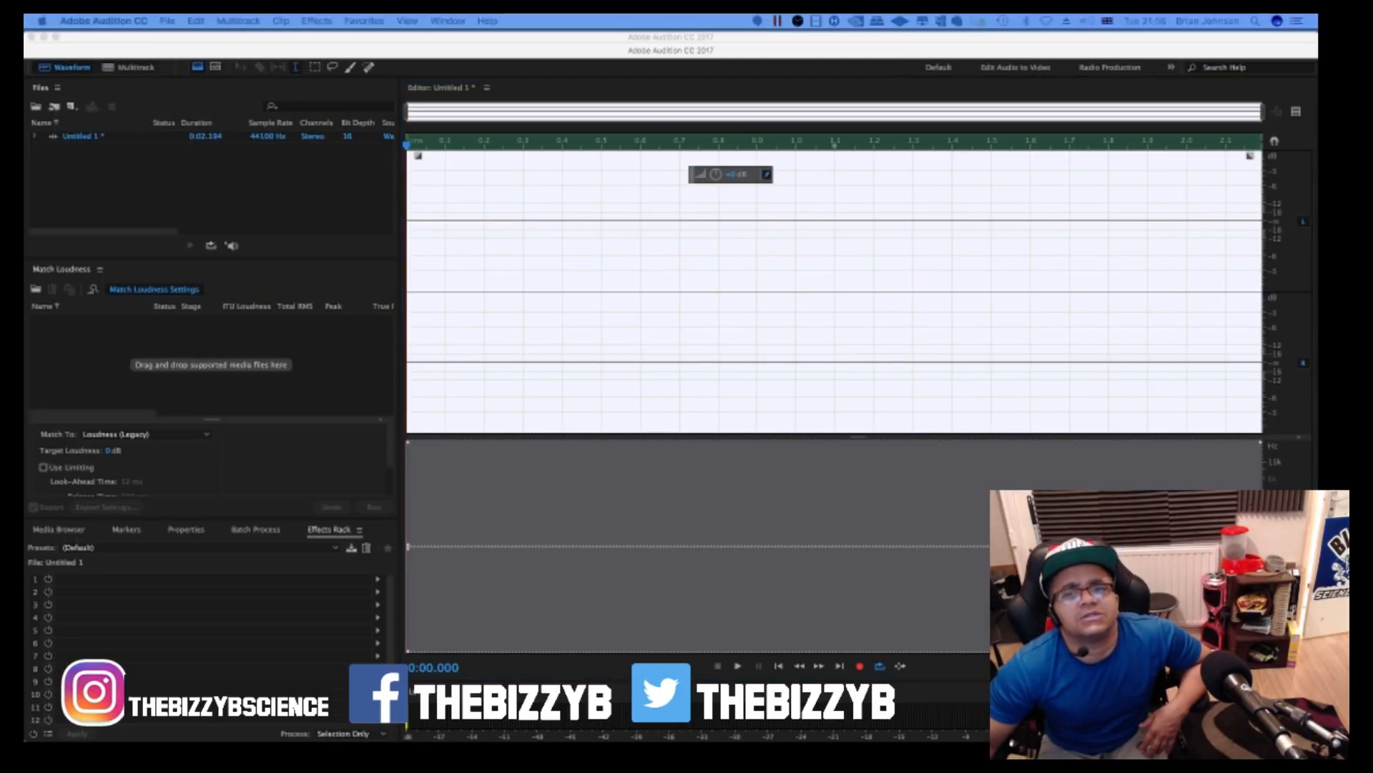
{"action": "left_click", "coordinate": [265, 272]}
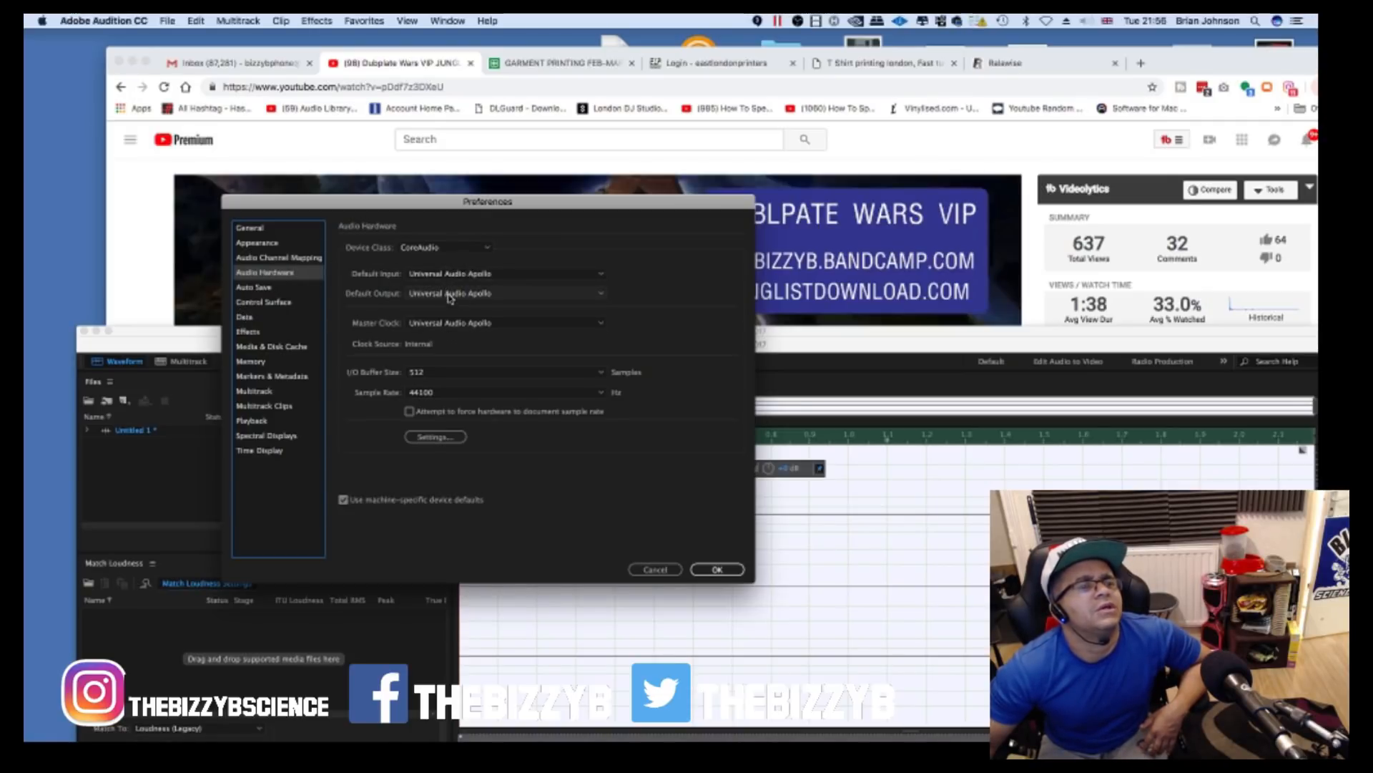
- Check in Audio Channel Mapping that stereo input 1 uses Apollo VIRTUAL 1 and VIRTUAL 2
{"action": "left_click", "coordinate": [278, 256]}
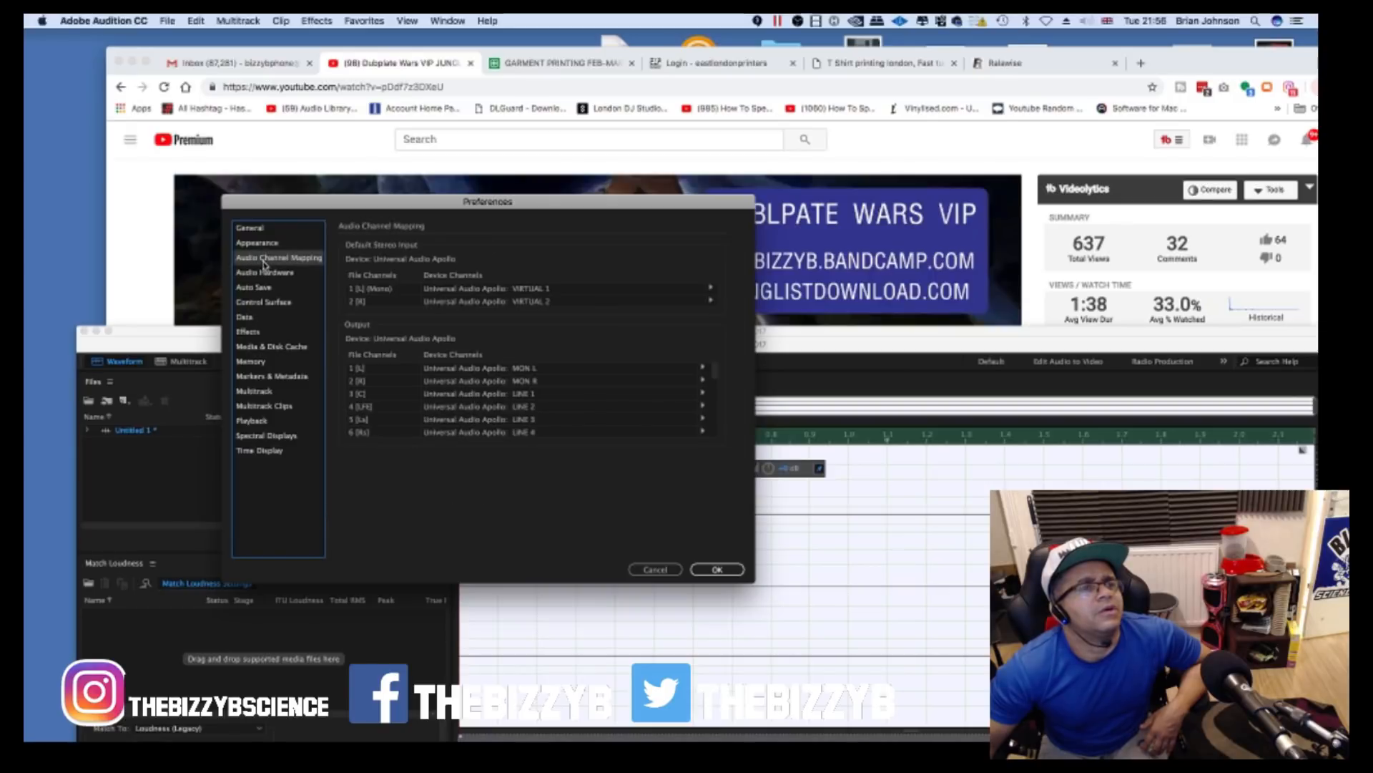
{"action": "mouse_move", "coordinate": [225, 281]}
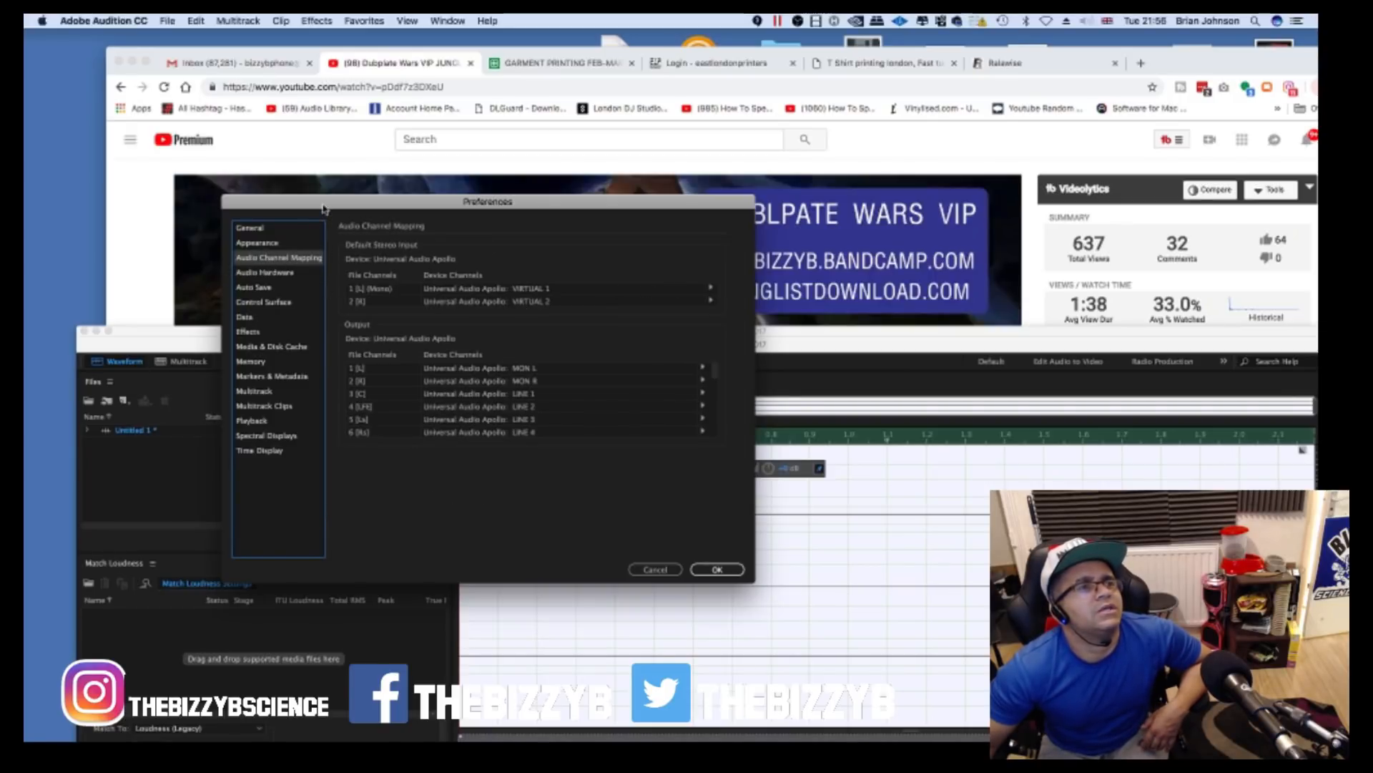
{"action": "left_click_drag", "start_coordinate": [488, 202], "coordinate": [516, 170]}
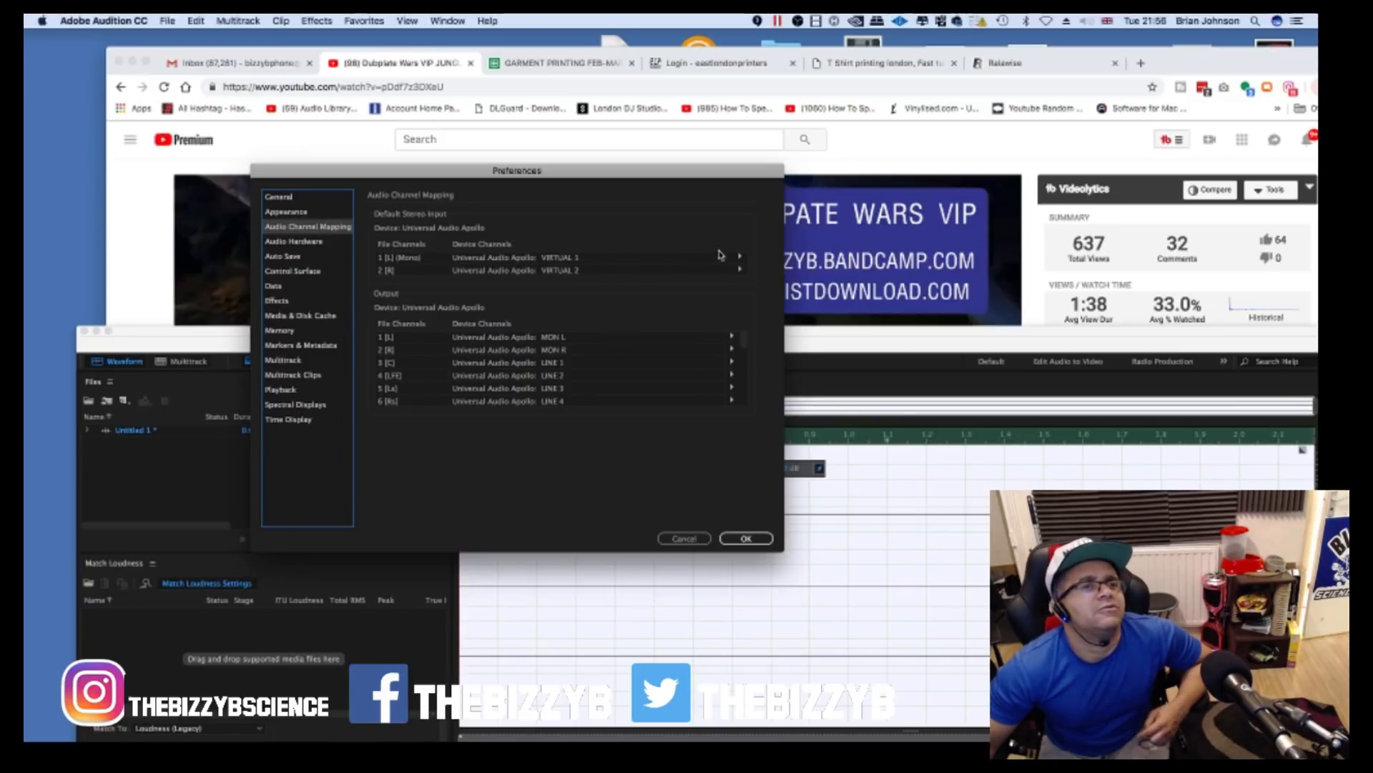
{"action": "left_click", "coordinate": [739, 257]}
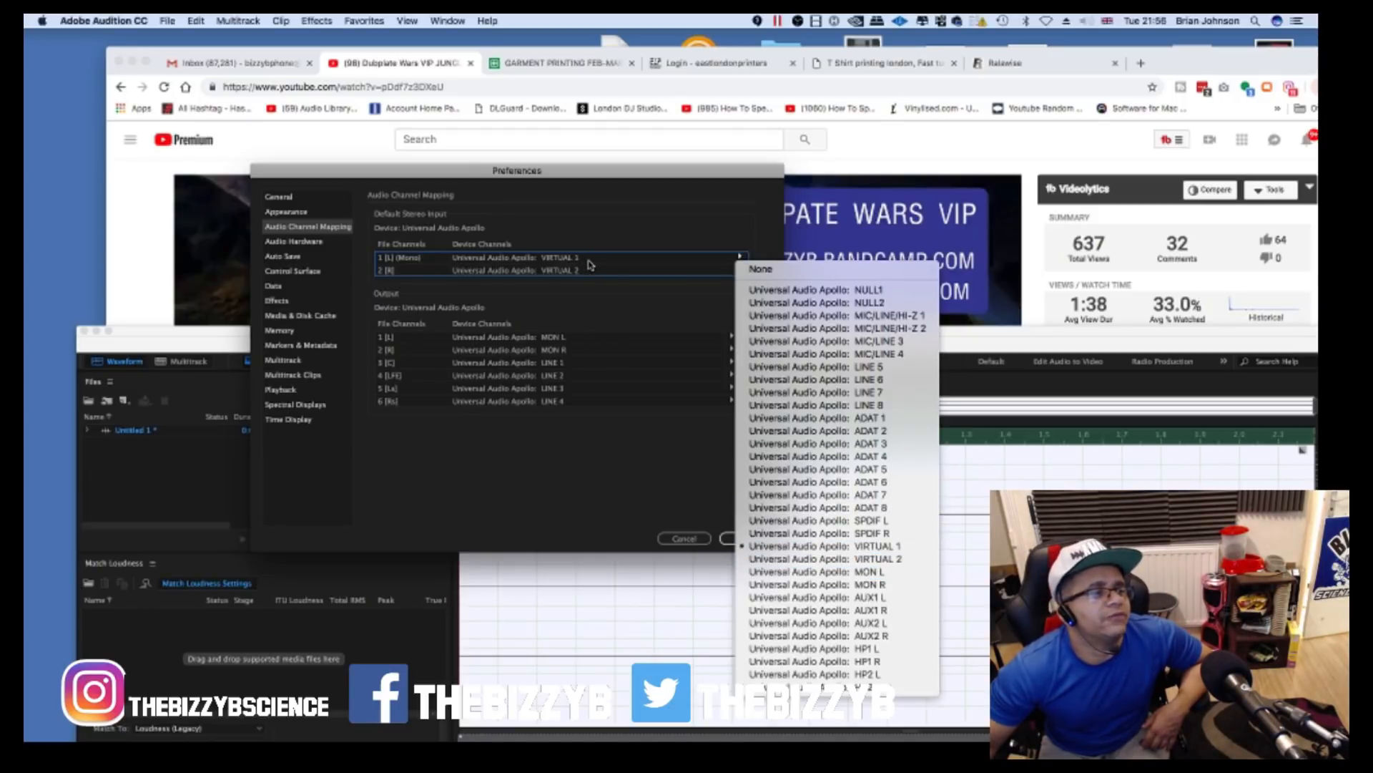
{"action": "mouse_move", "coordinate": [836, 482]}
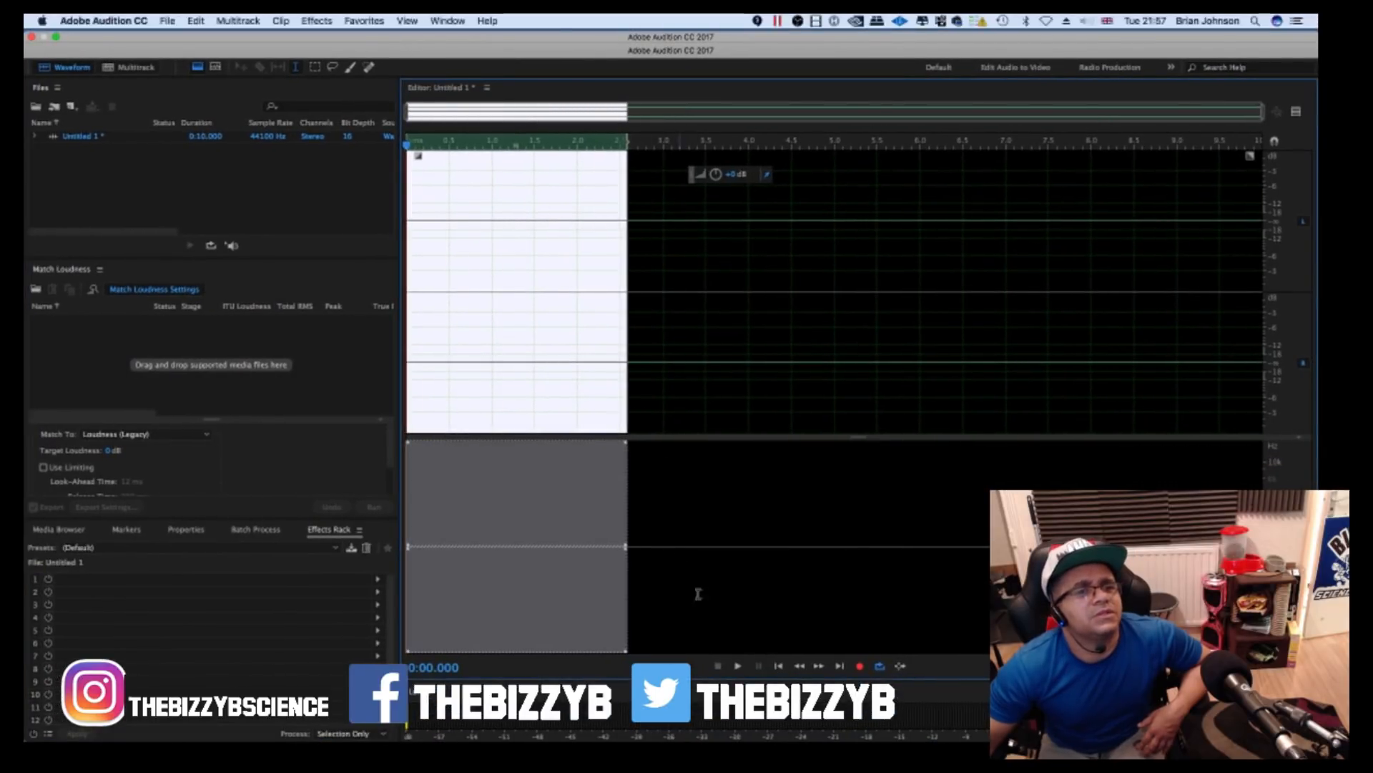
- Click in the empty Audition editor before opening Spotlight
{"action": "left_click", "coordinate": [738, 666]}
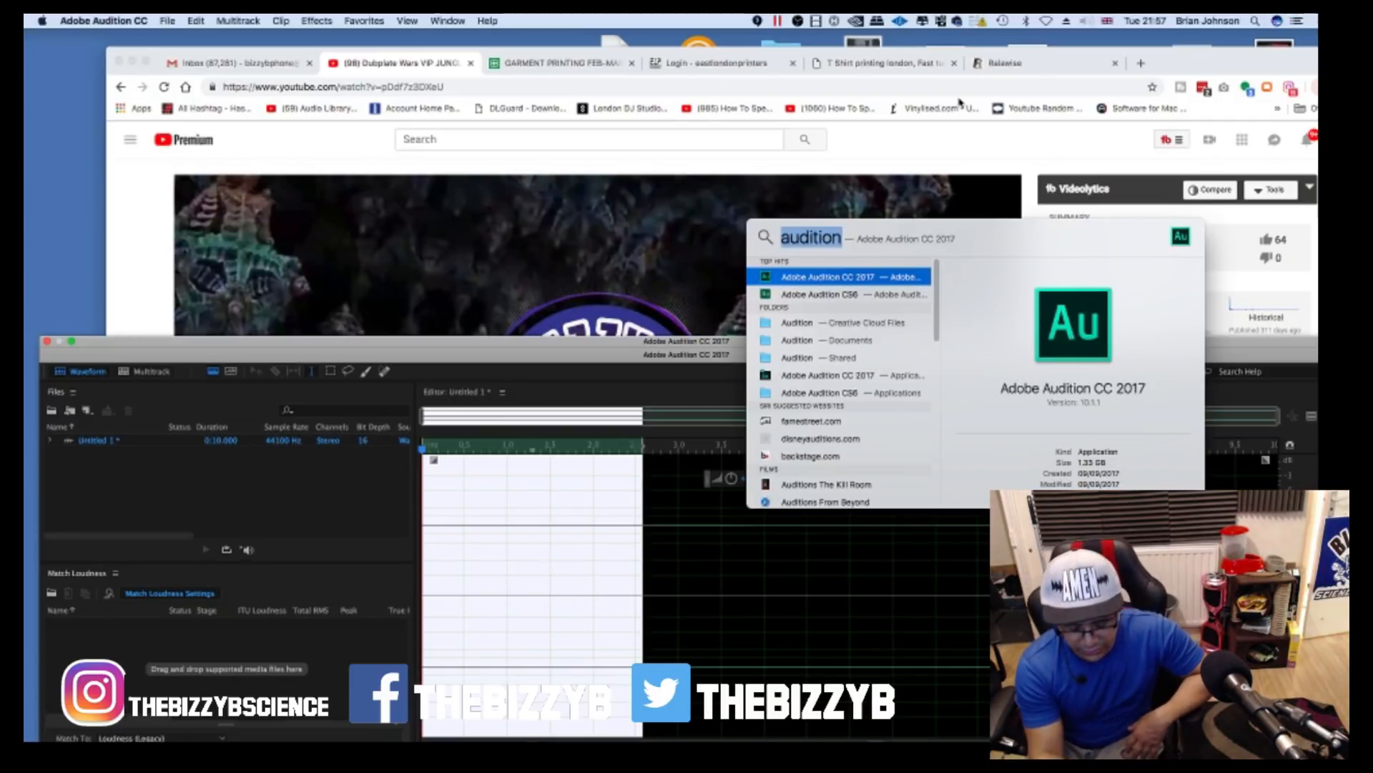
- Search Spotlight for 'audio MIDI Setup' and launch it
{"action": "type", "text": "adobe Audition CC 2017"}
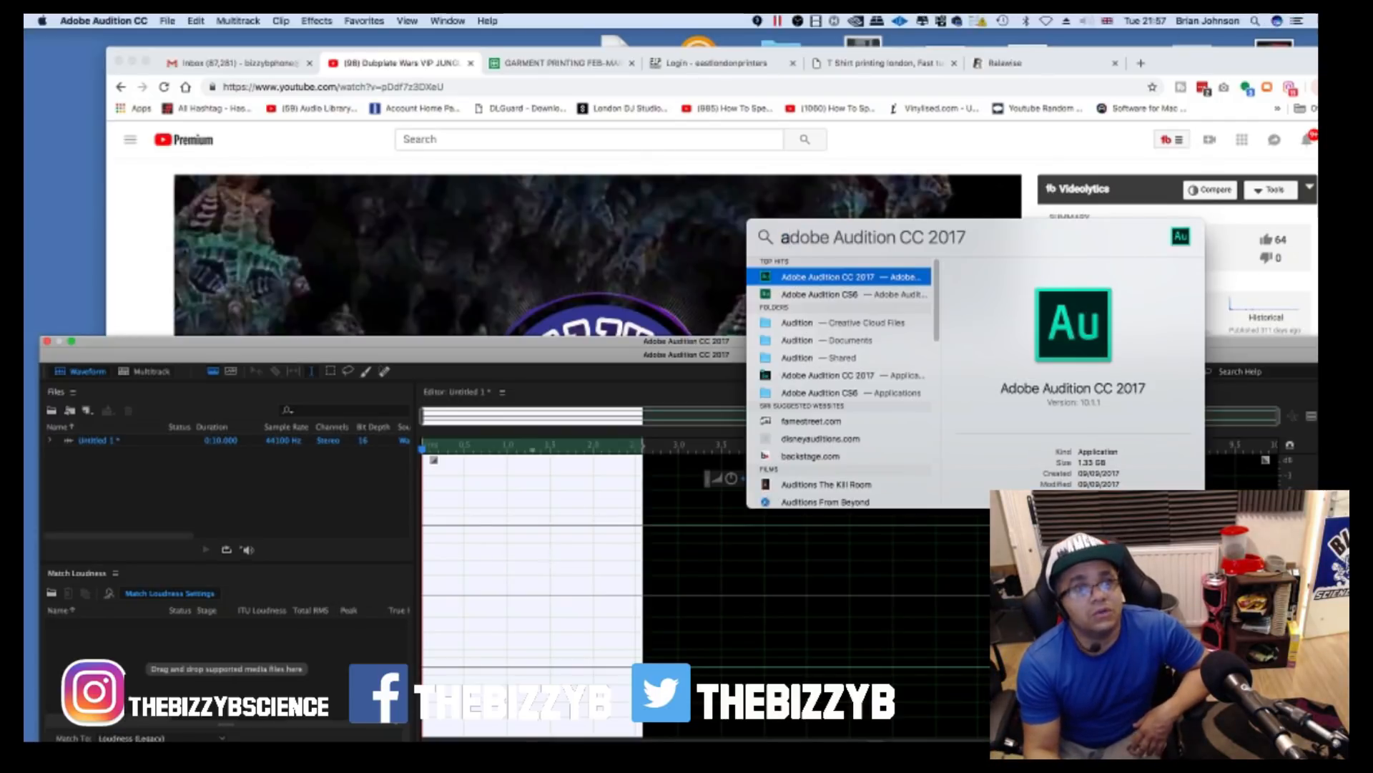
{"action": "type", "text": "audio MIDI Setup"}
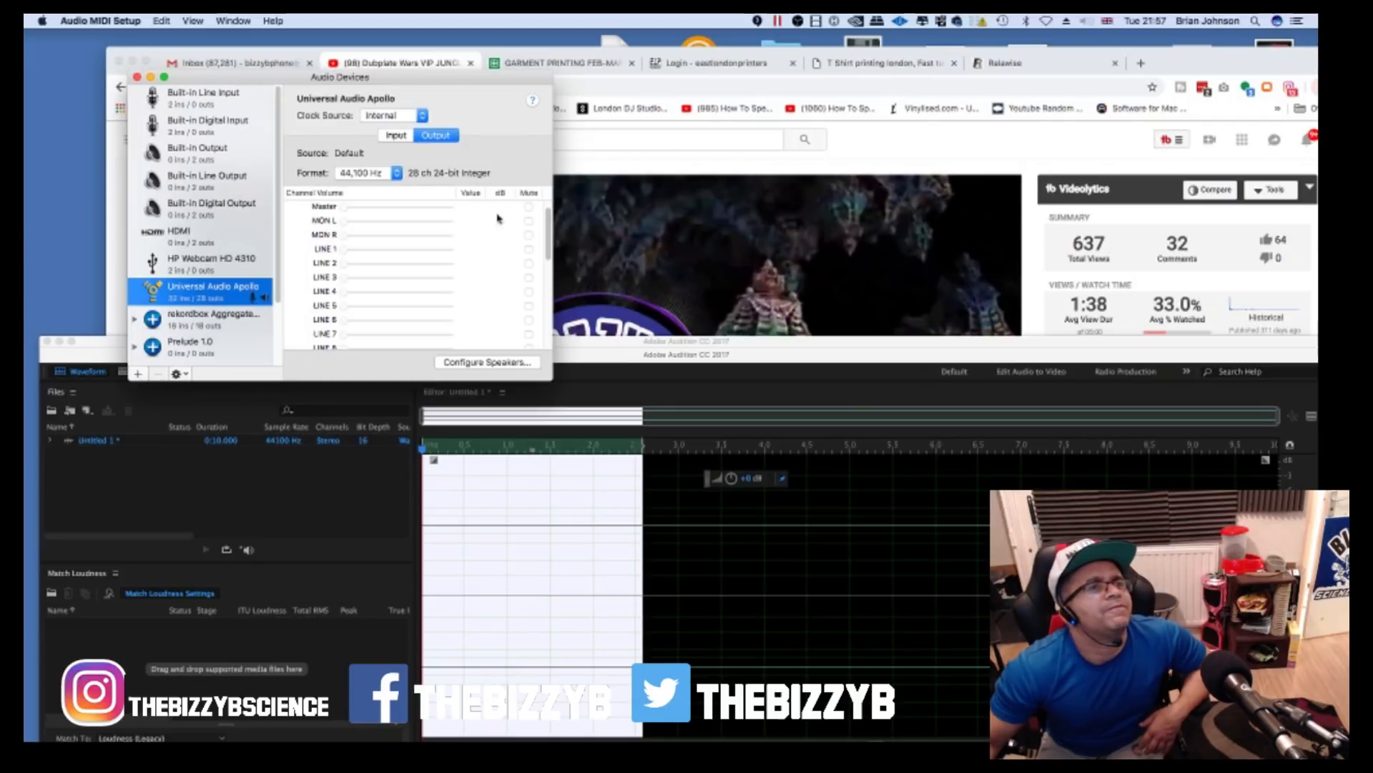
{"action": "mouse_move", "coordinate": [221, 125]}
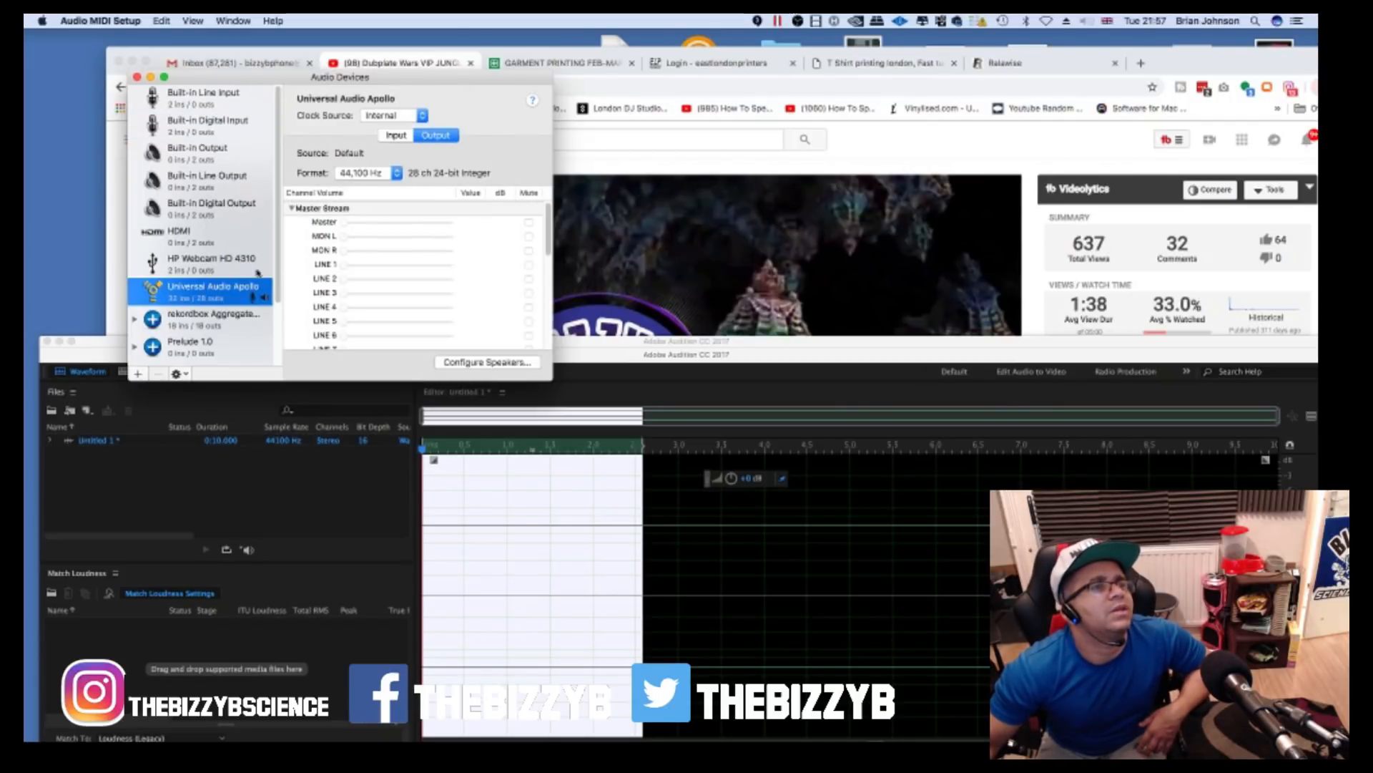
- Scroll the Apollo output channel list down to VIRTUAL 1–4 and HP channels
{"action": "scroll", "scroll_direction": "down", "scroll_amount": 3}
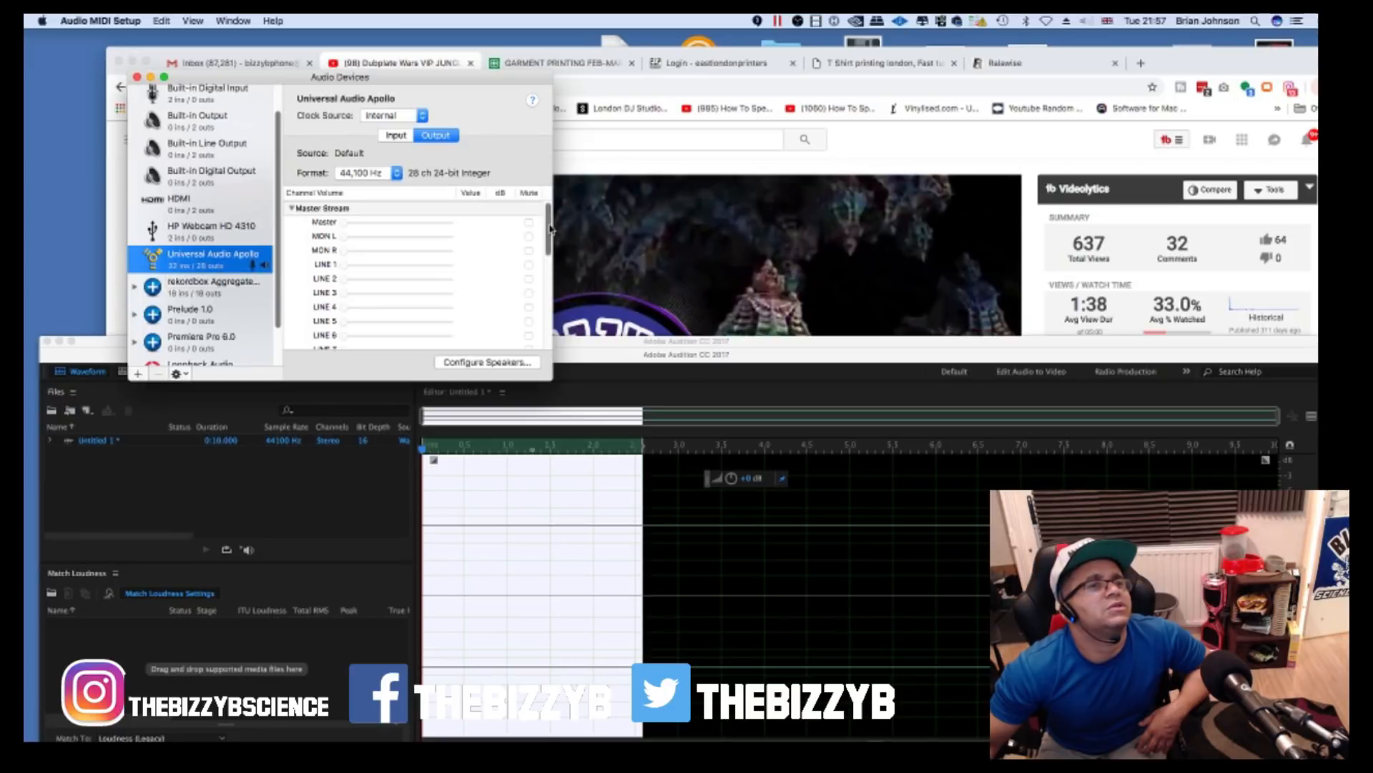
{"action": "scroll", "scroll_direction": "down", "scroll_amount": 3}
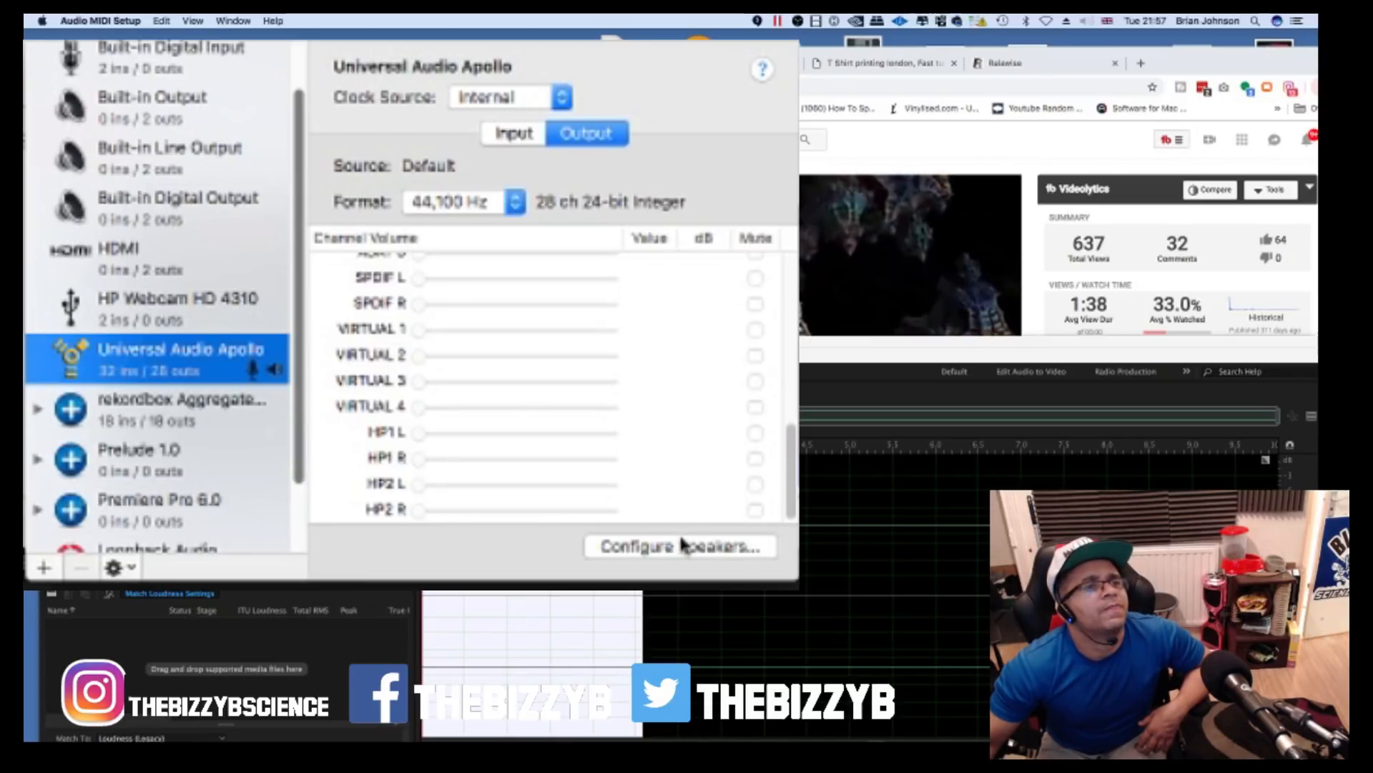
- Configure Apollo stereo speakers: left front to VIRTUAL 1, right front to VIRTUAL 2
{"action": "left_click", "coordinate": [682, 545]}
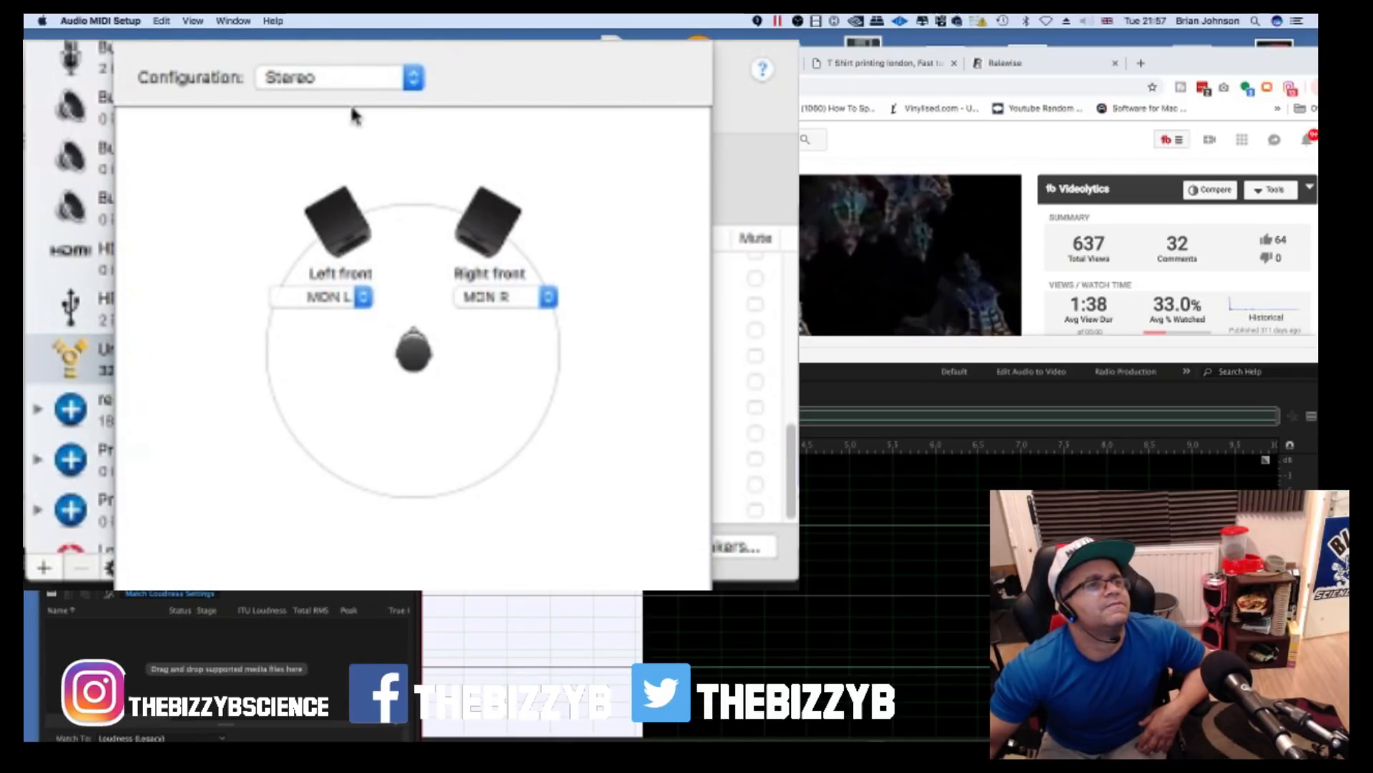
{"action": "left_click", "coordinate": [322, 296]}
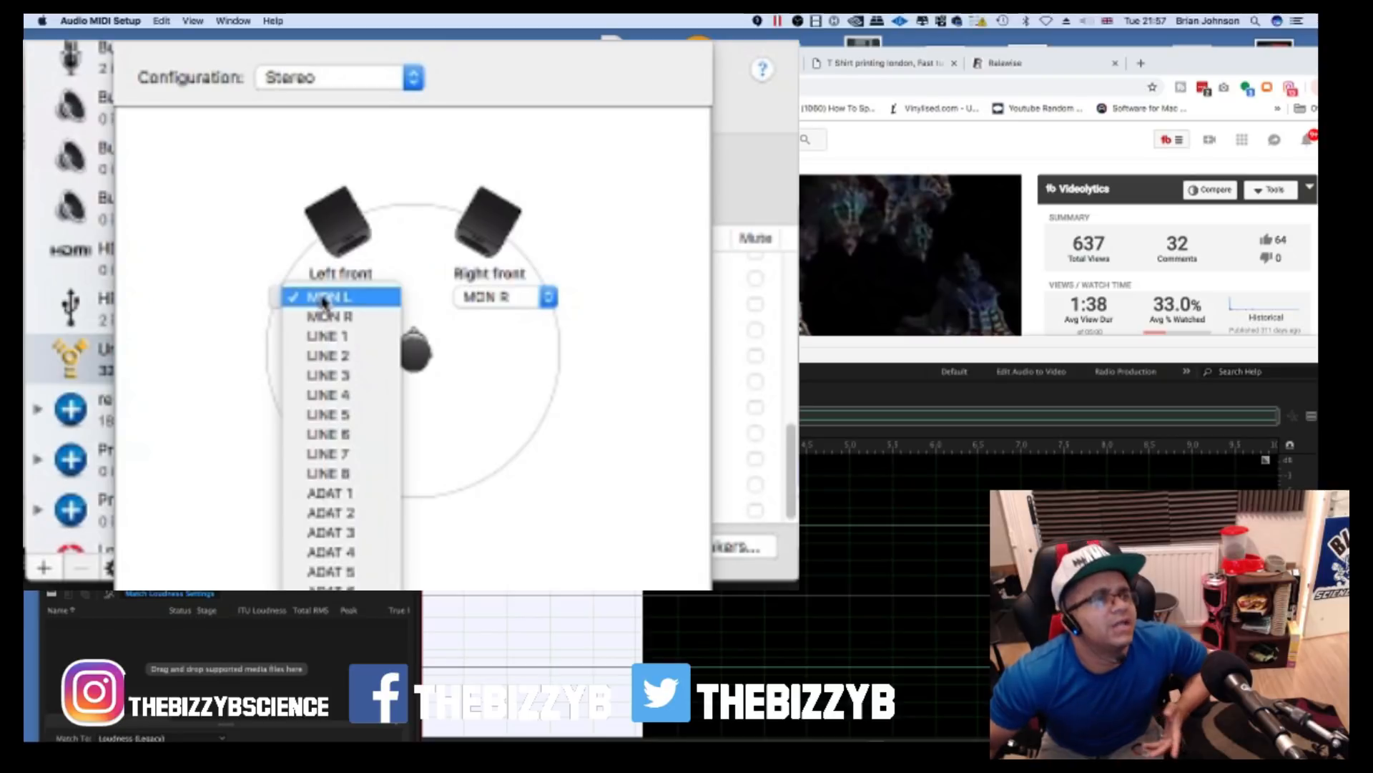
{"action": "left_click", "coordinate": [328, 297]}
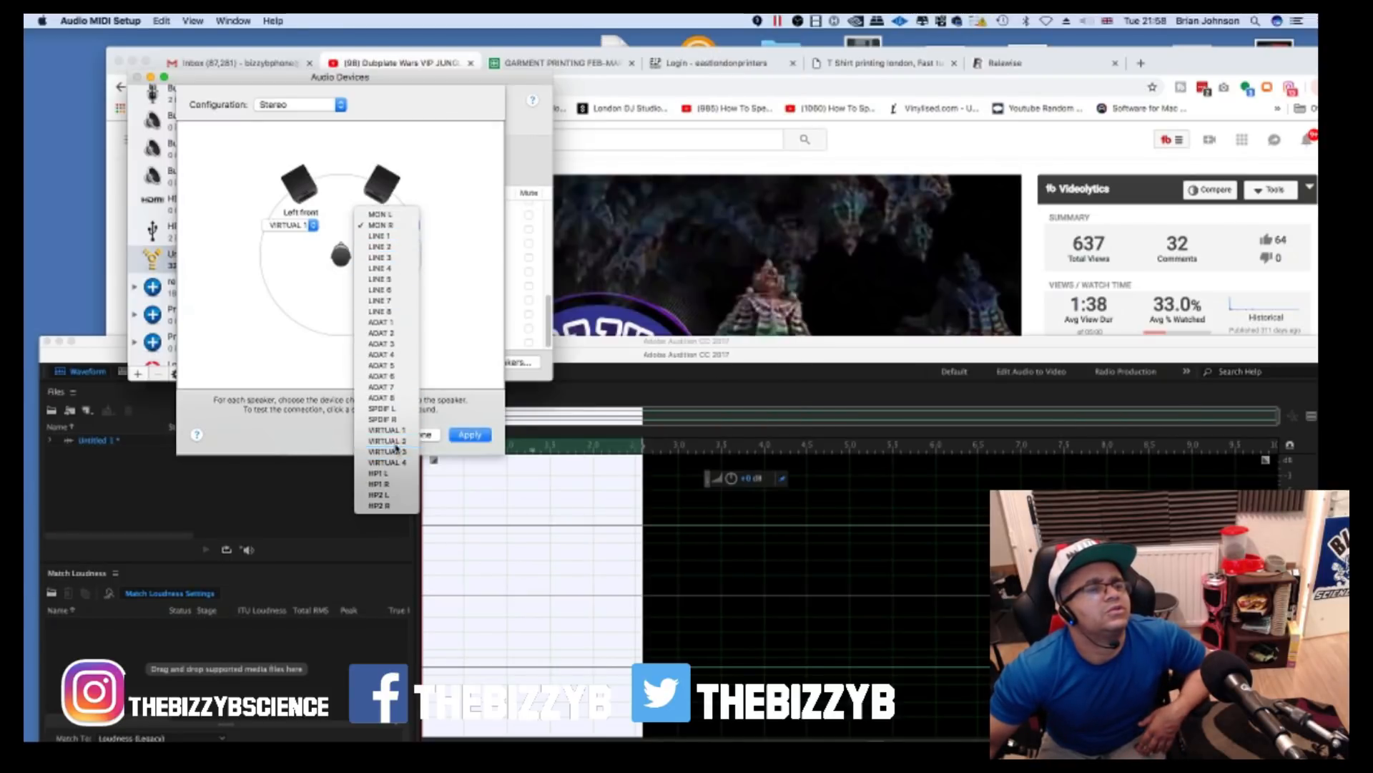
{"action": "left_click", "coordinate": [388, 440]}
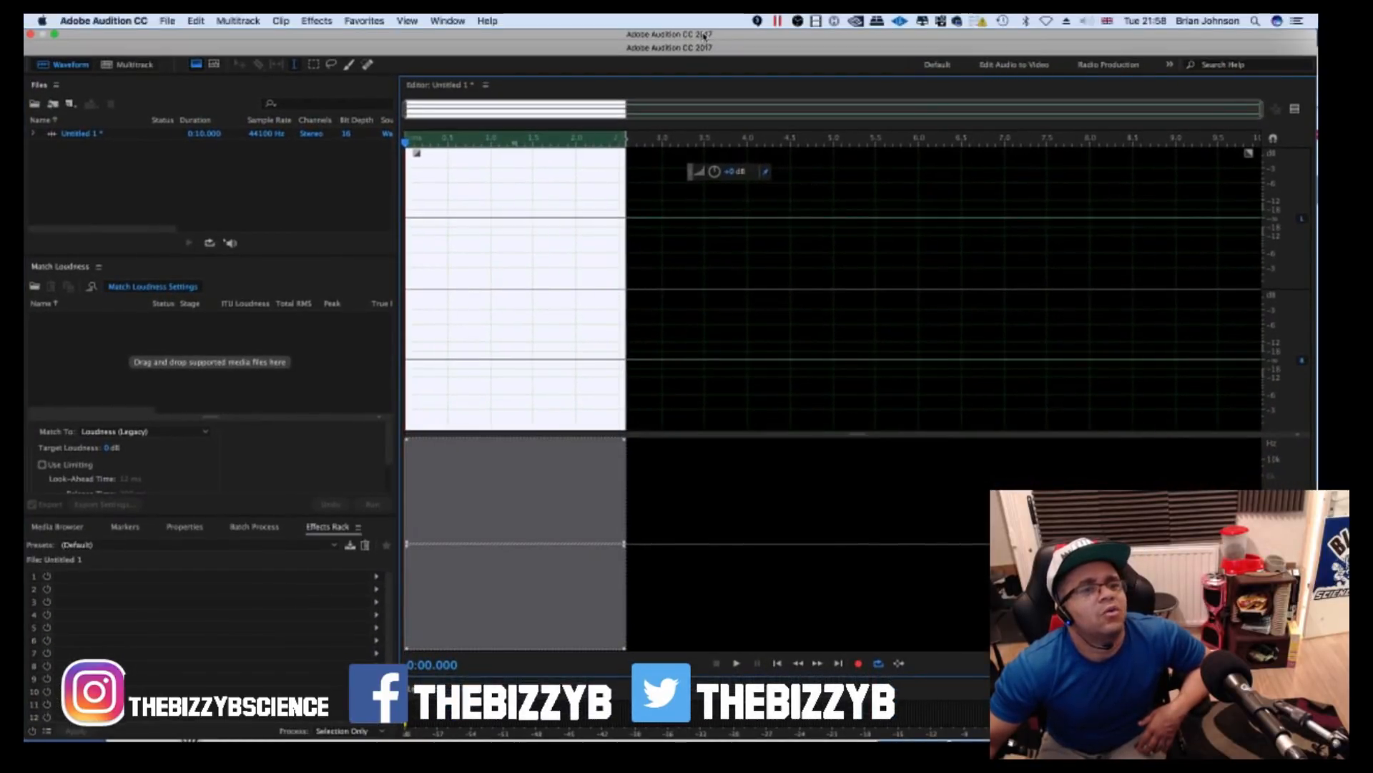
{"action": "left_click", "coordinate": [103, 20]}
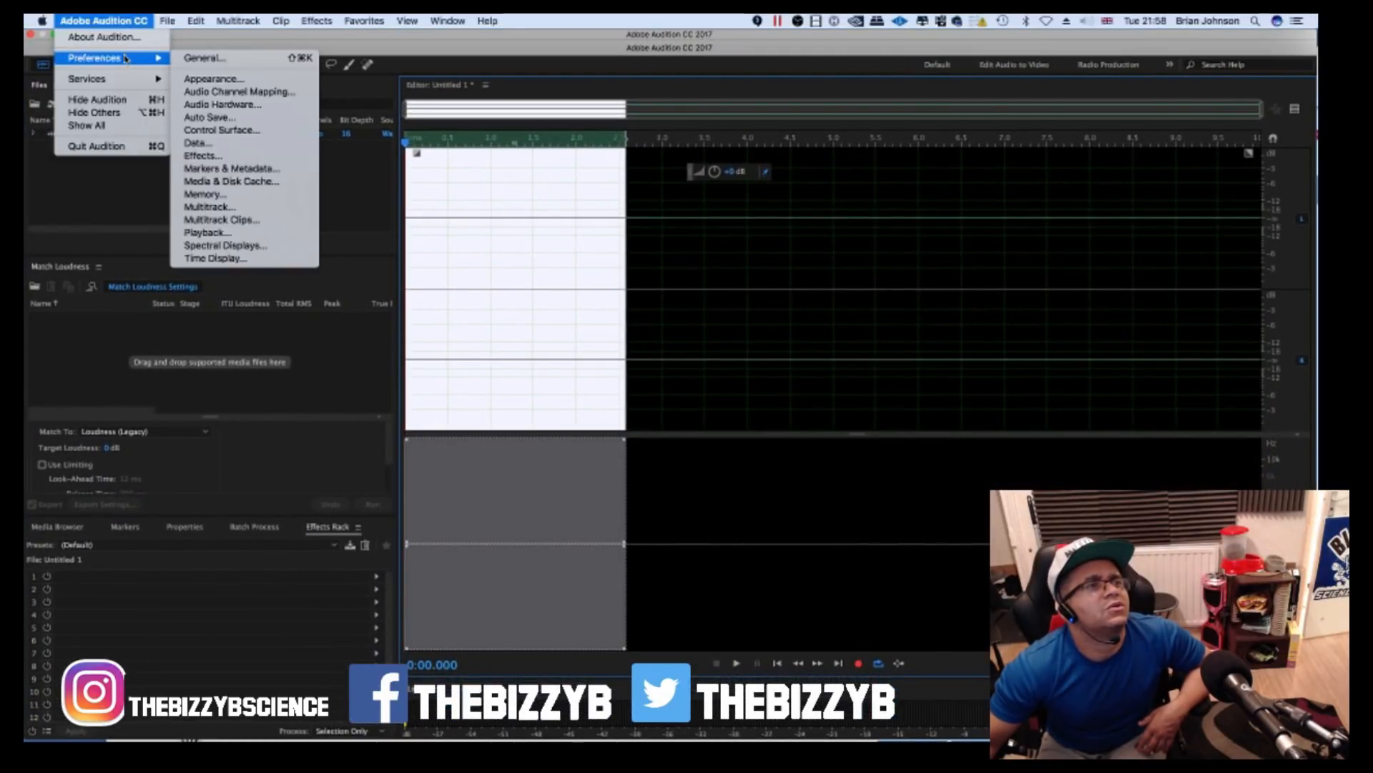
{"action": "mouse_move", "coordinate": [239, 91]}
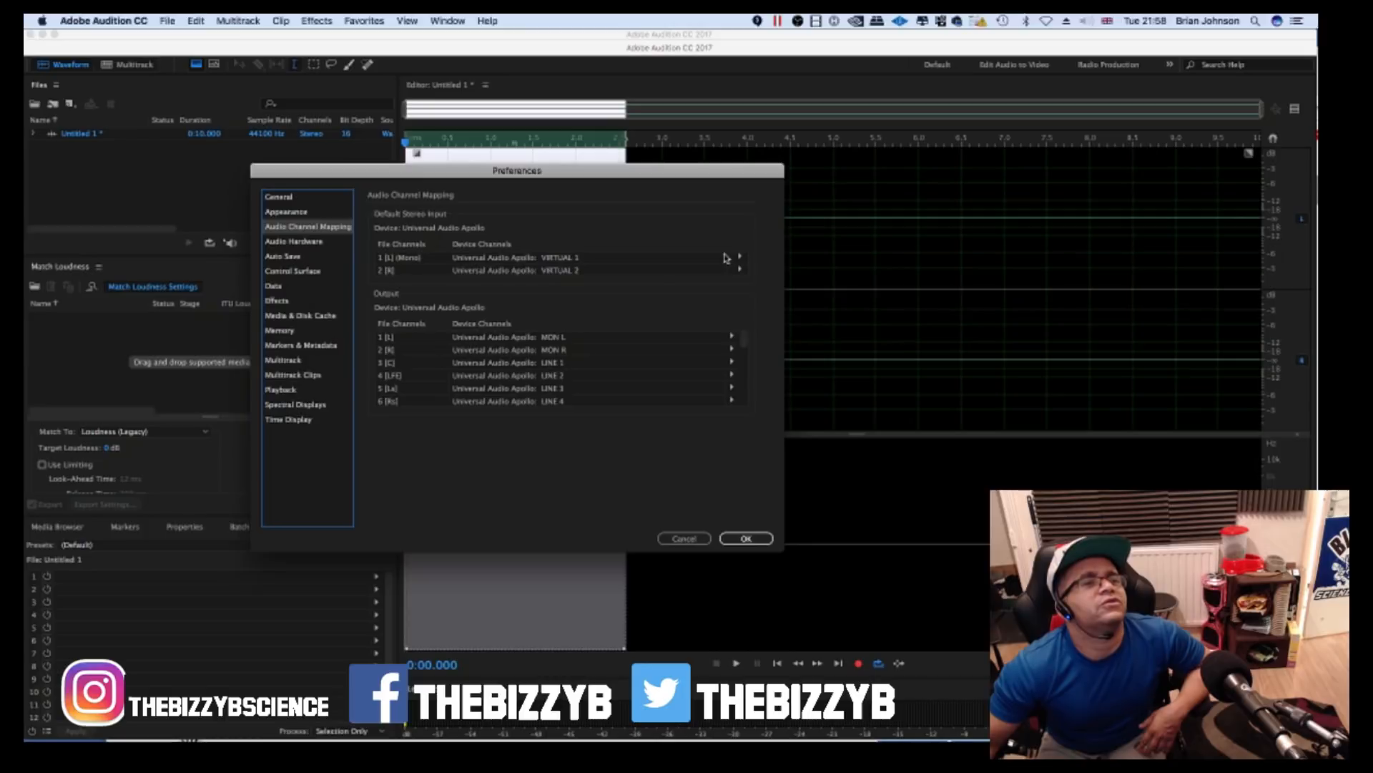
{"action": "left_click", "coordinate": [746, 538]}
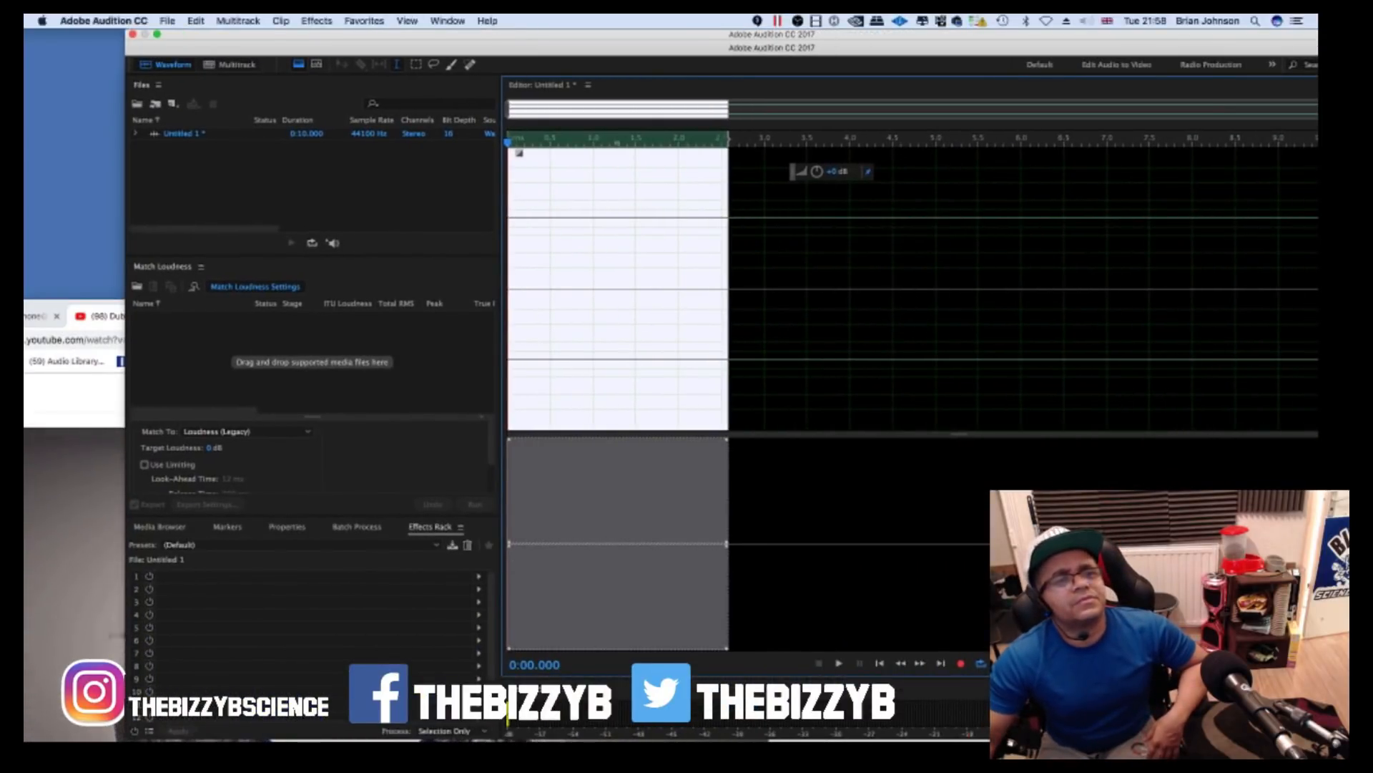
- Place the playhead near 1.3 seconds and start recording the YouTube playback
{"action": "left_click", "coordinate": [622, 140]}
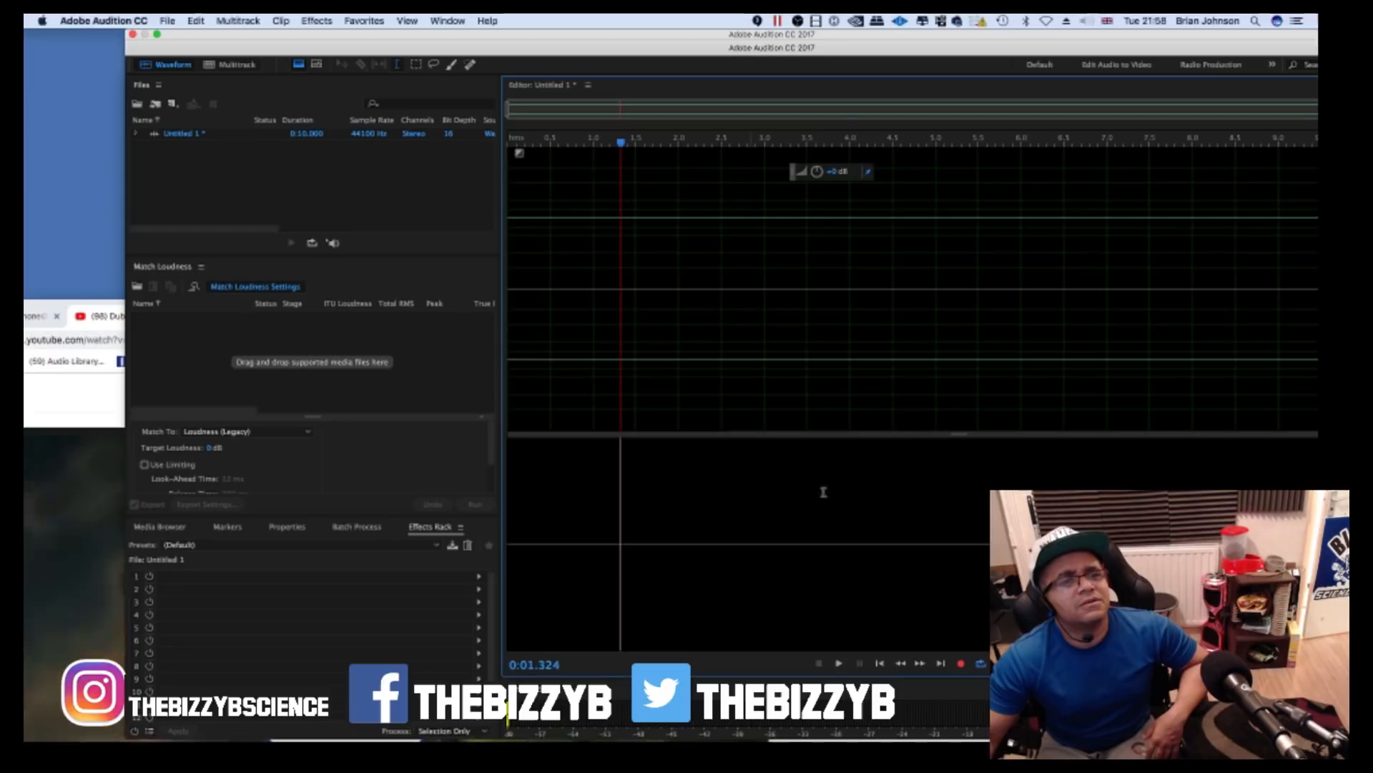
{"action": "left_click", "coordinate": [961, 663]}
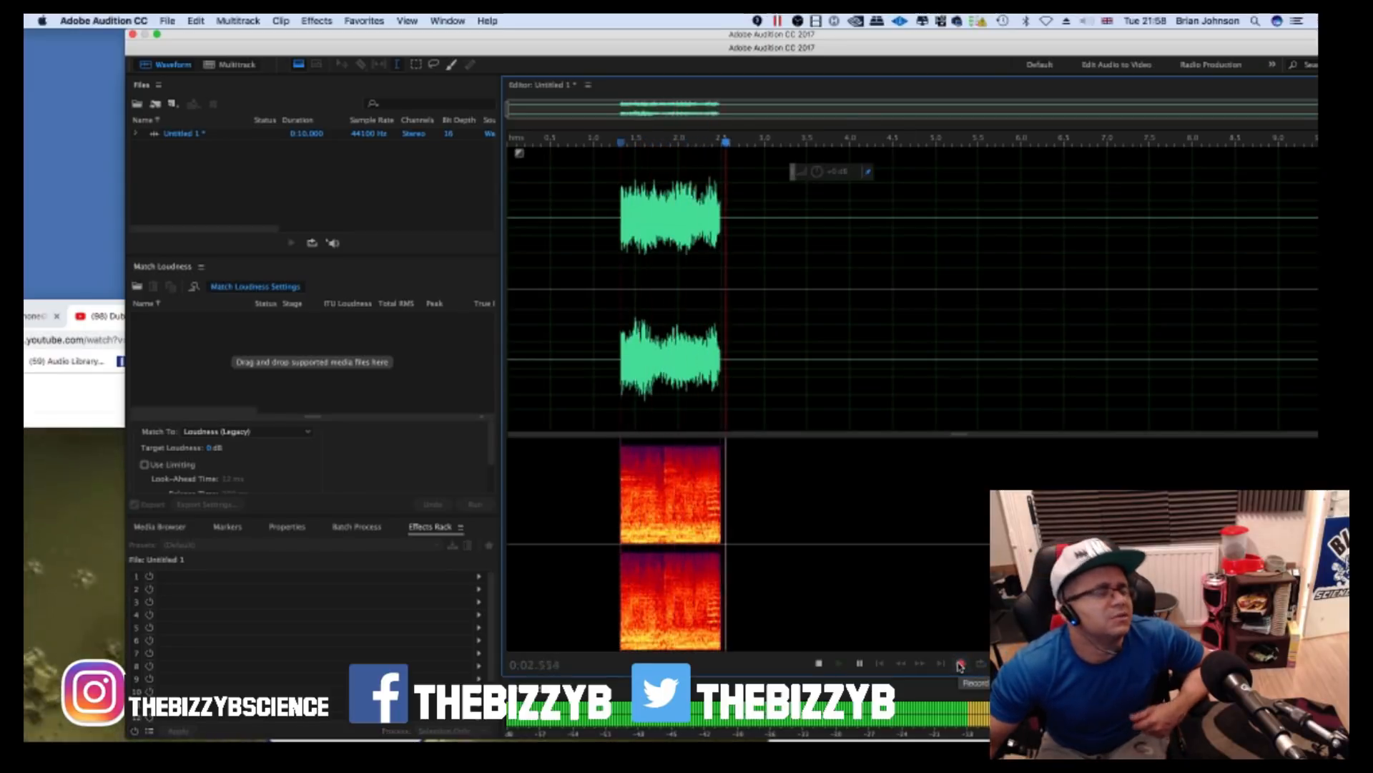